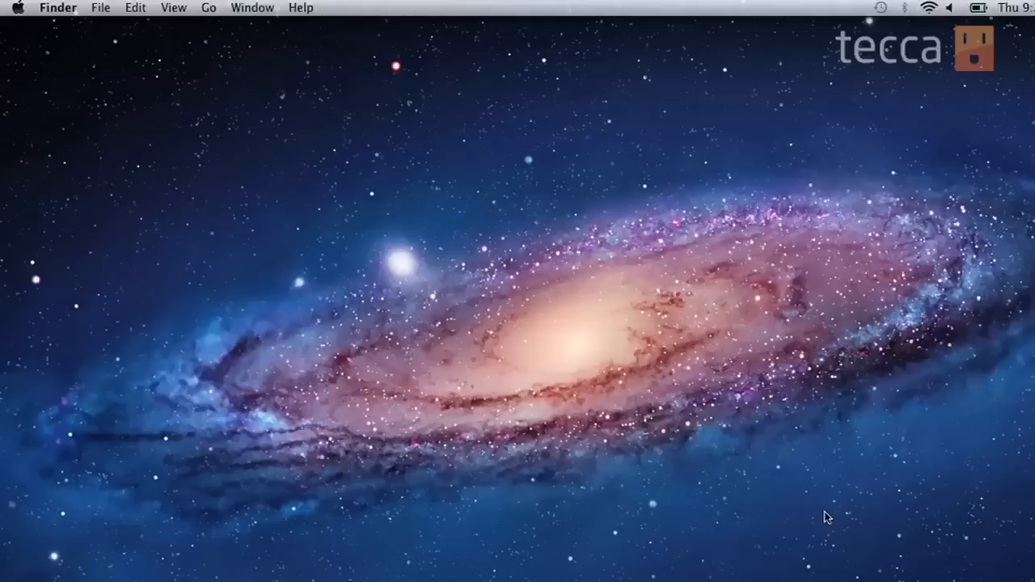
Open System Preferences from the Apple menu
left_click(16, 7)
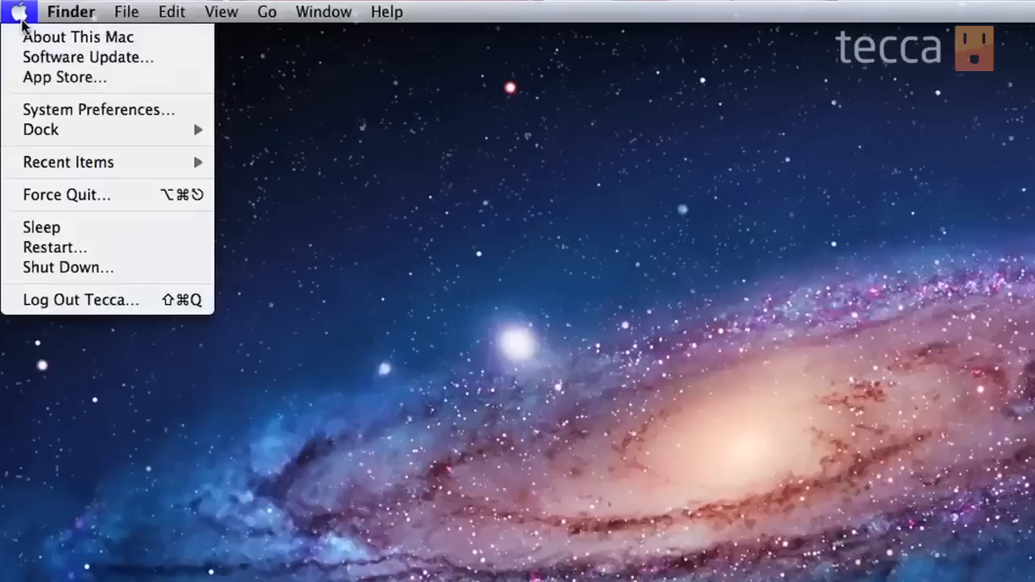
mouse_move(97, 113)
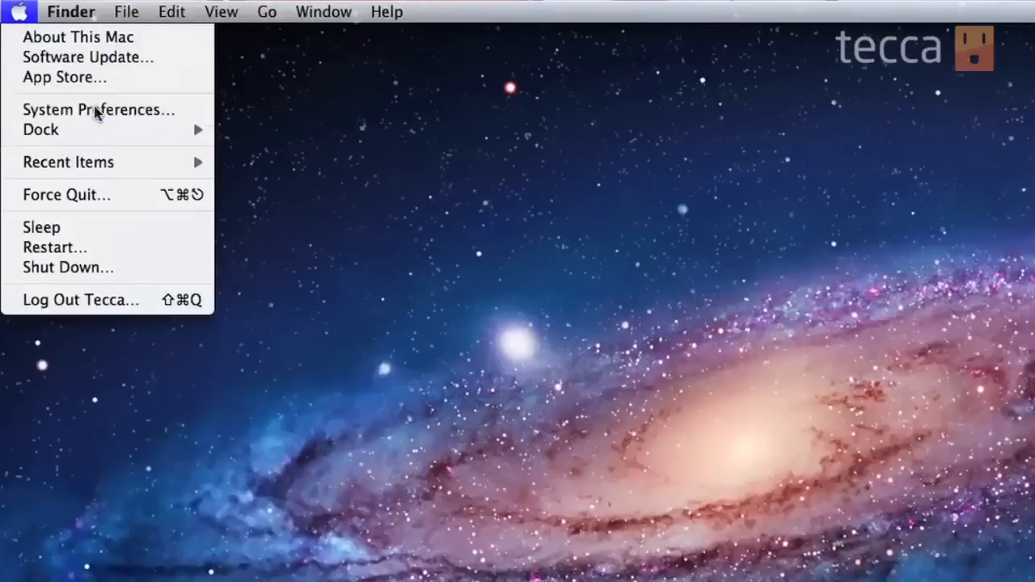
left_click(98, 109)
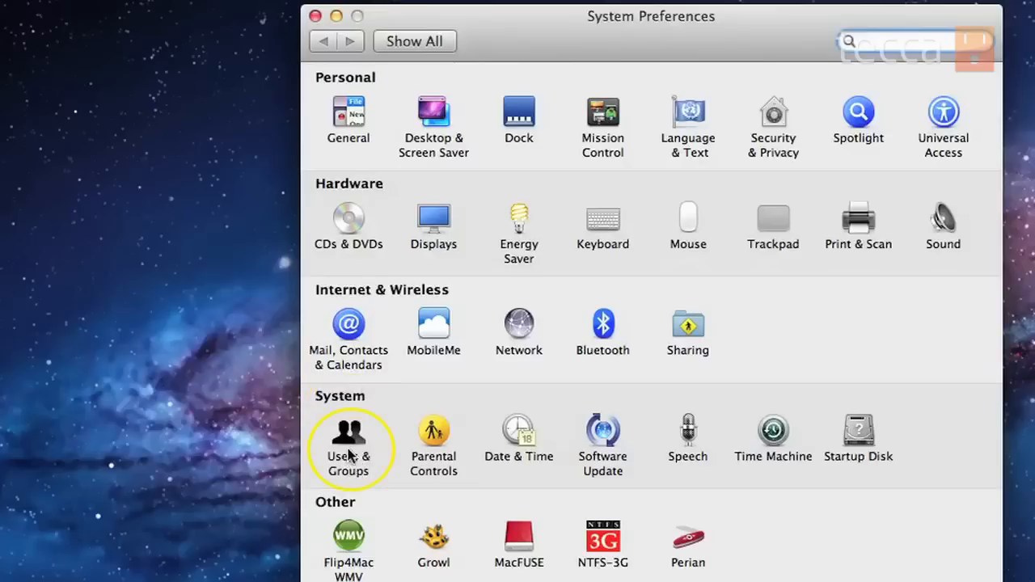
Open the Users & Groups pane and select the current user's account
left_click(348, 436)
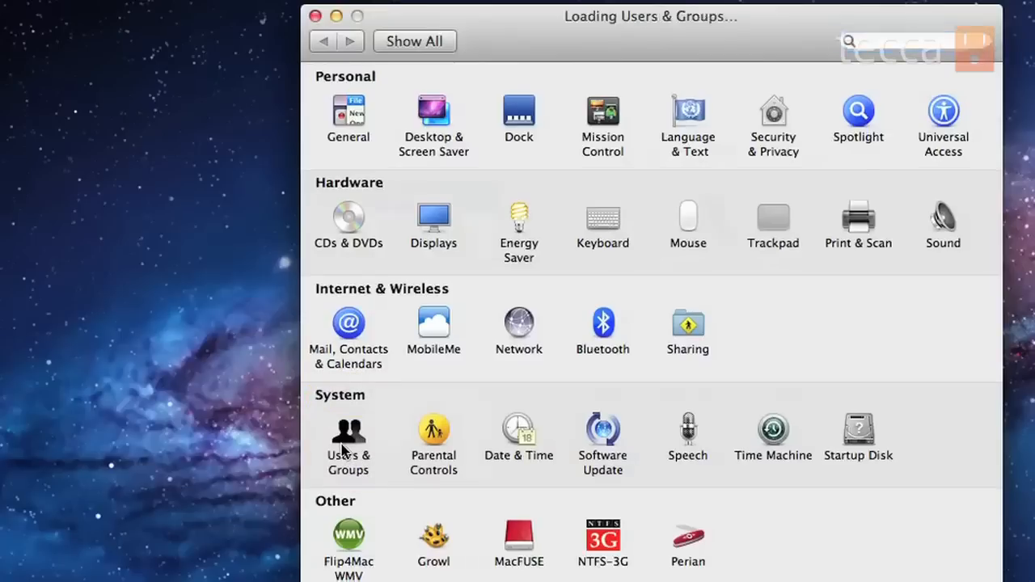
left_click(348, 433)
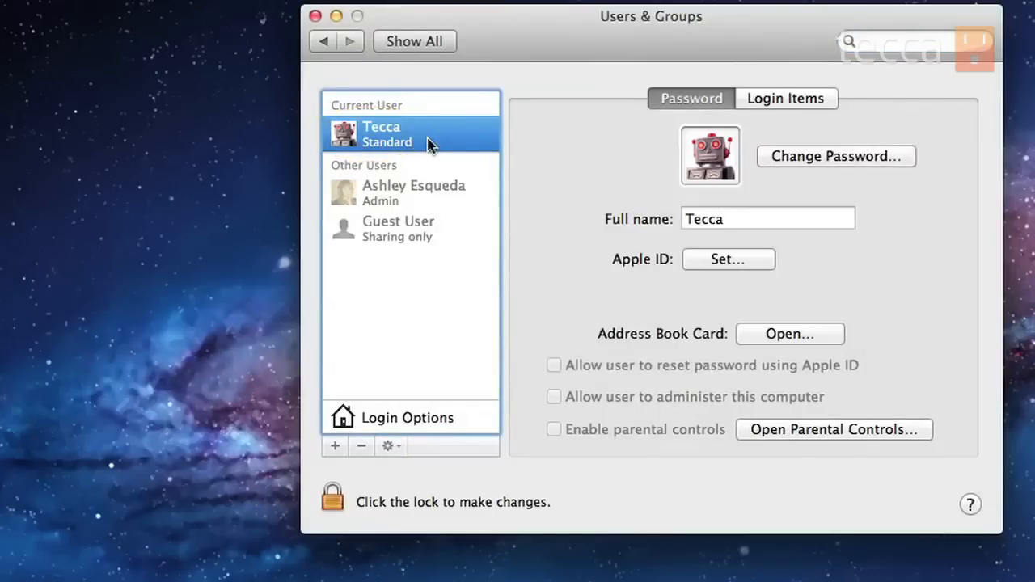
mouse_move(322, 532)
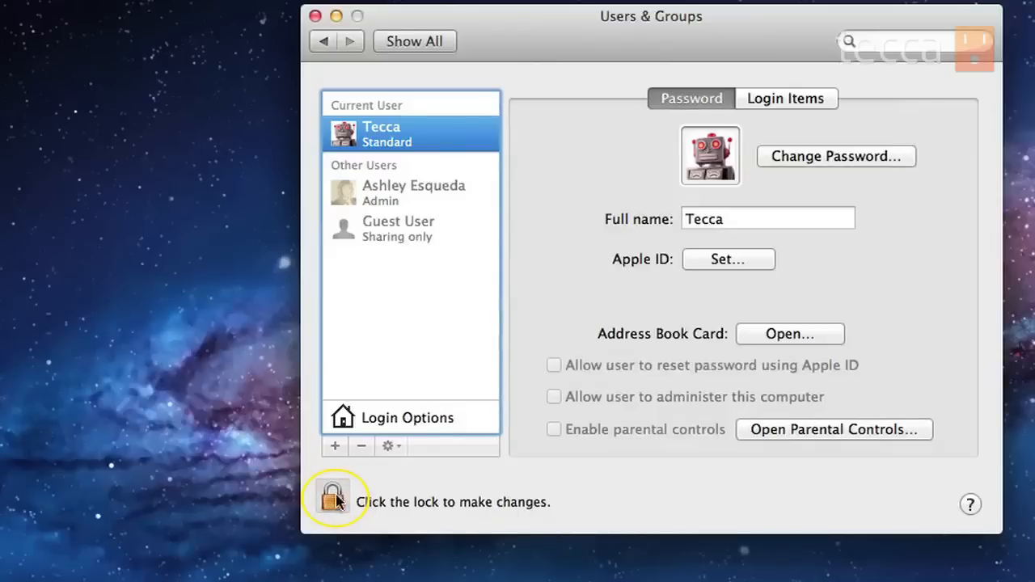
Start unlocking Users & Groups by entering the administrator's name in the authentication prompt
left_click(332, 499)
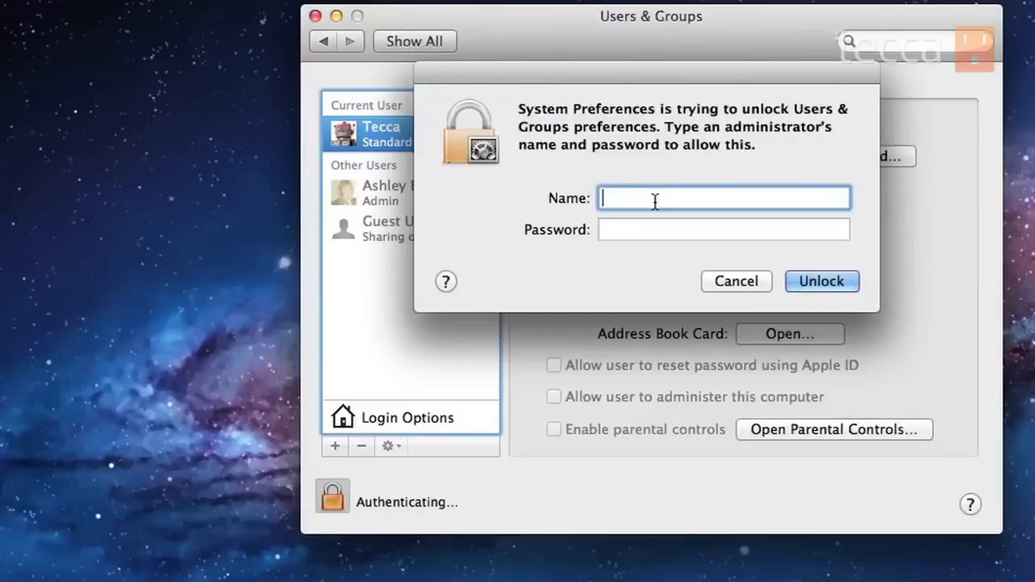
left_click(822, 282)
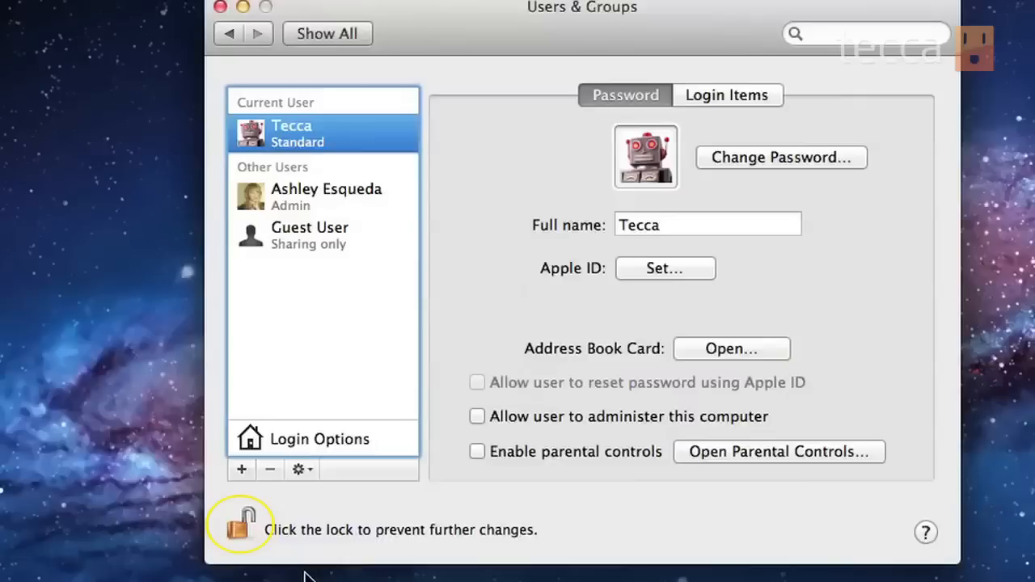
mouse_move(111, 568)
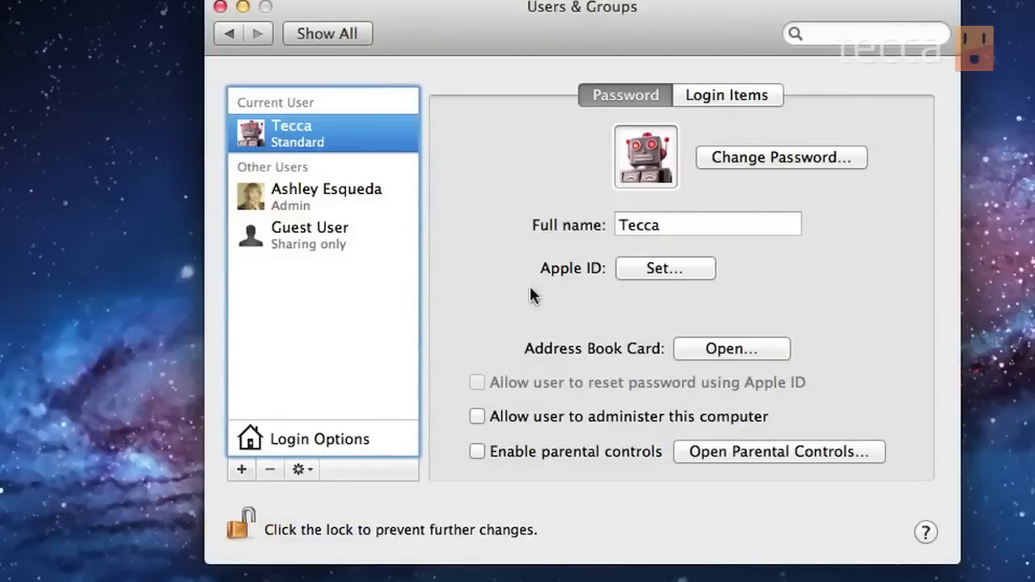
mouse_move(512, 233)
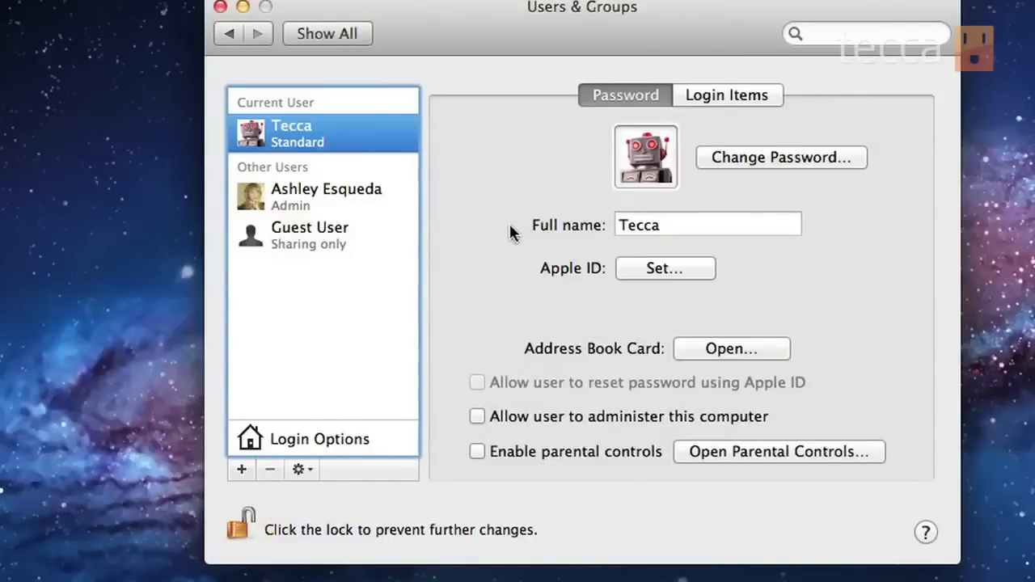
mouse_move(697, 182)
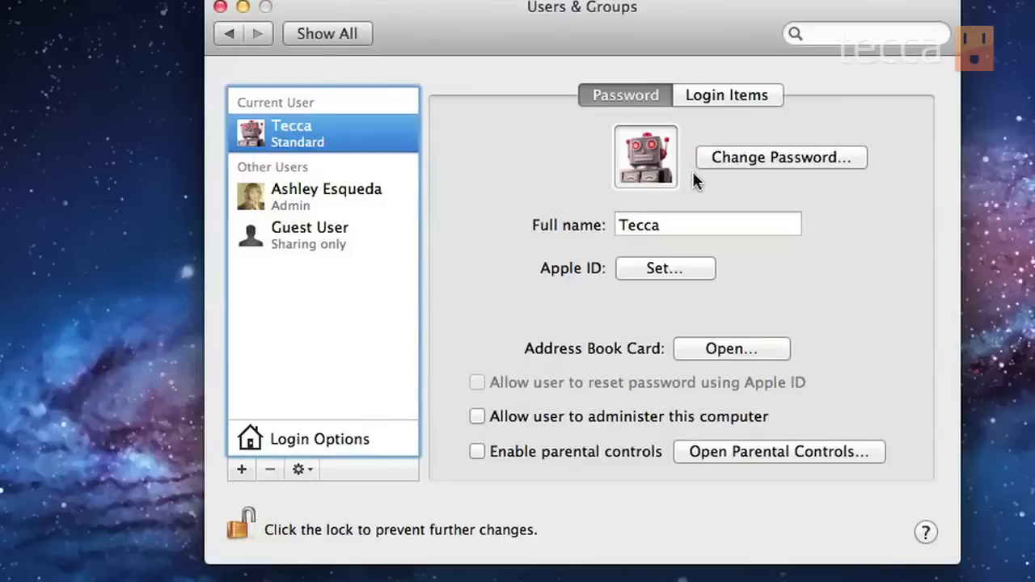
mouse_move(859, 164)
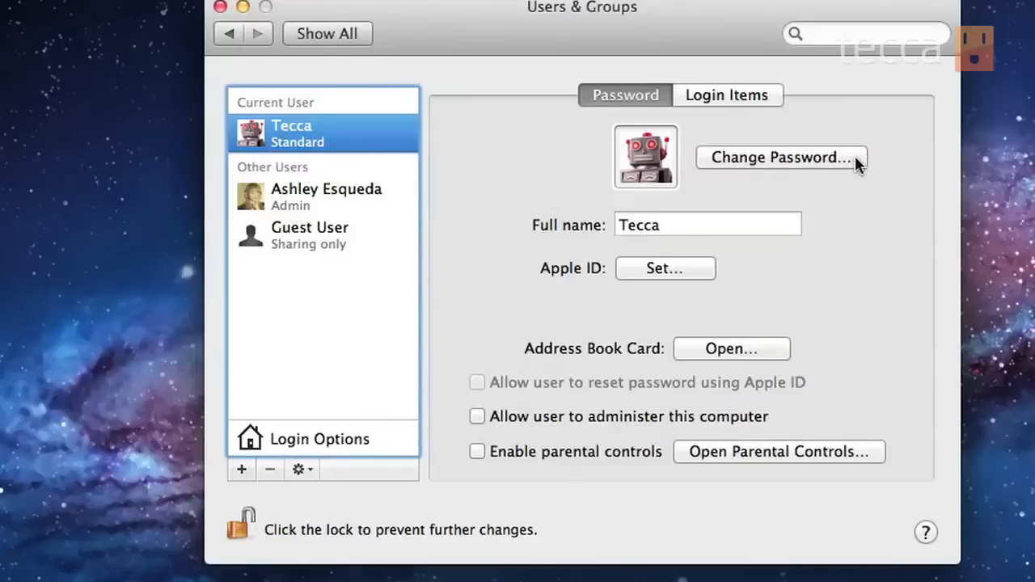
left_click(779, 157)
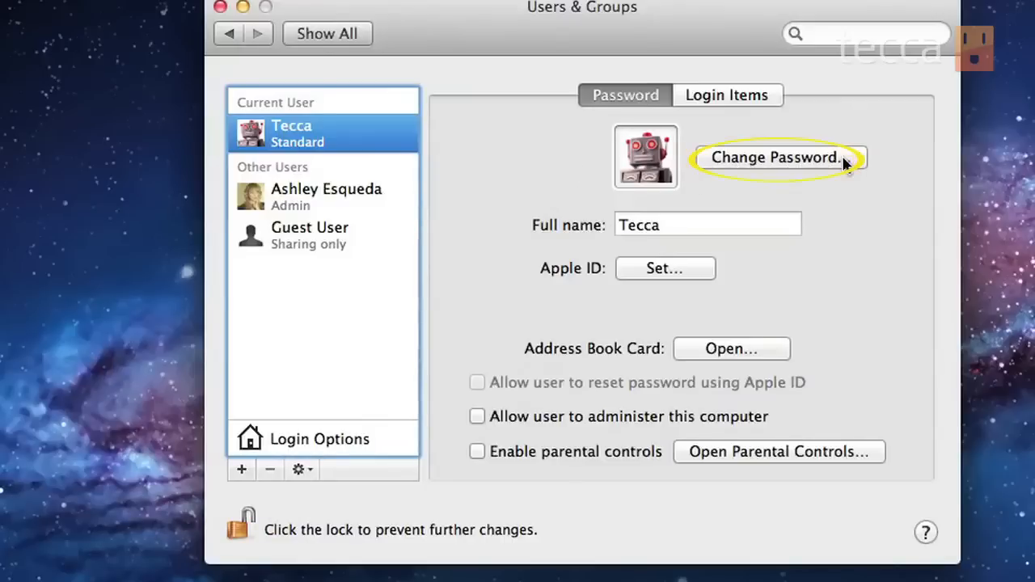
left_click(776, 156)
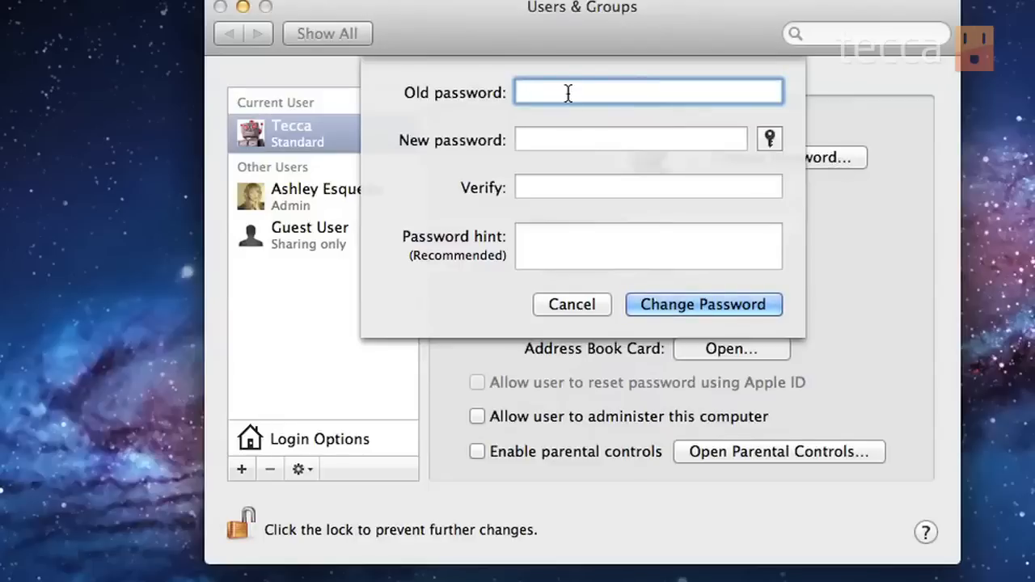
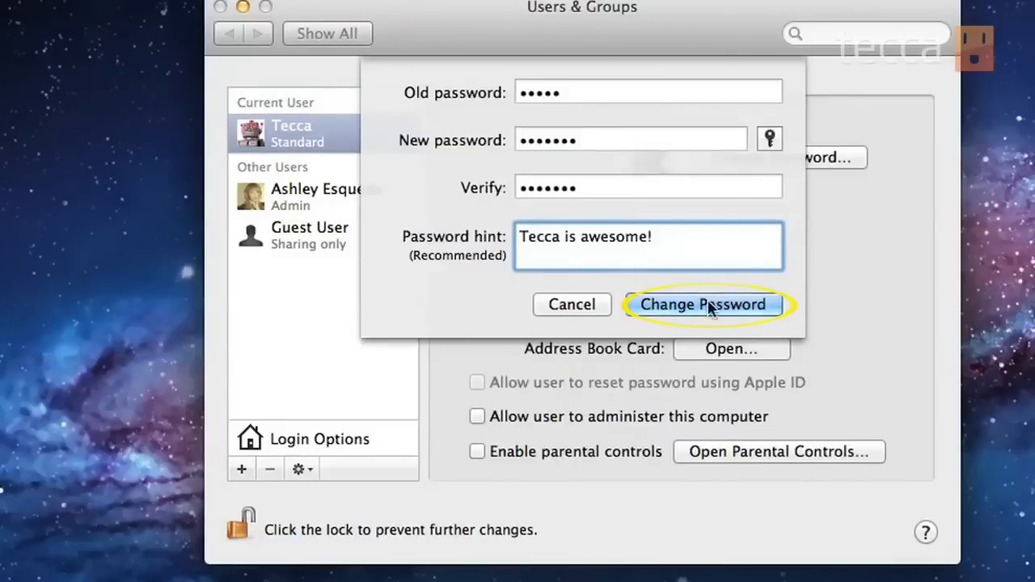
Submit the new account password with Change Password
left_click(704, 305)
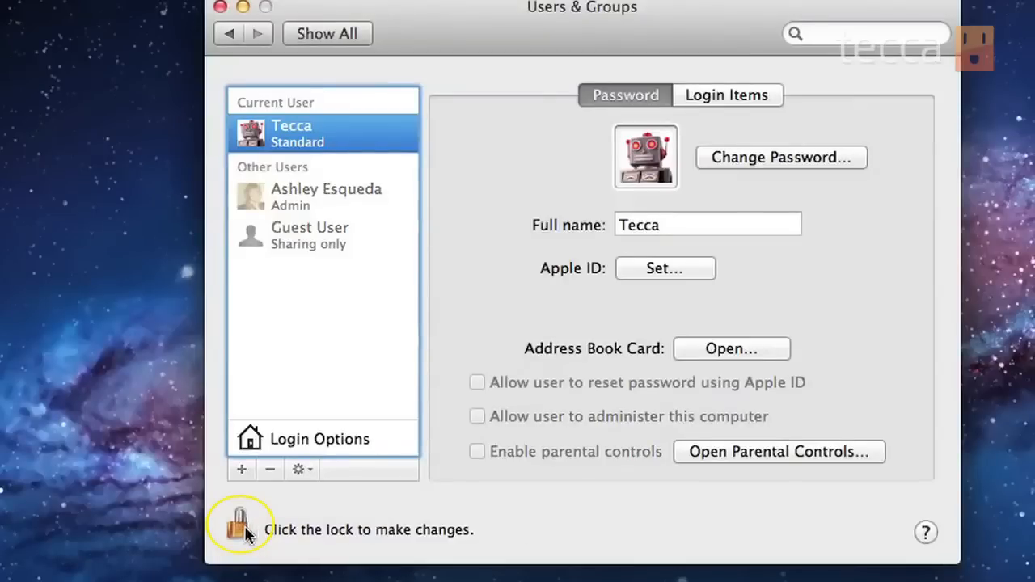